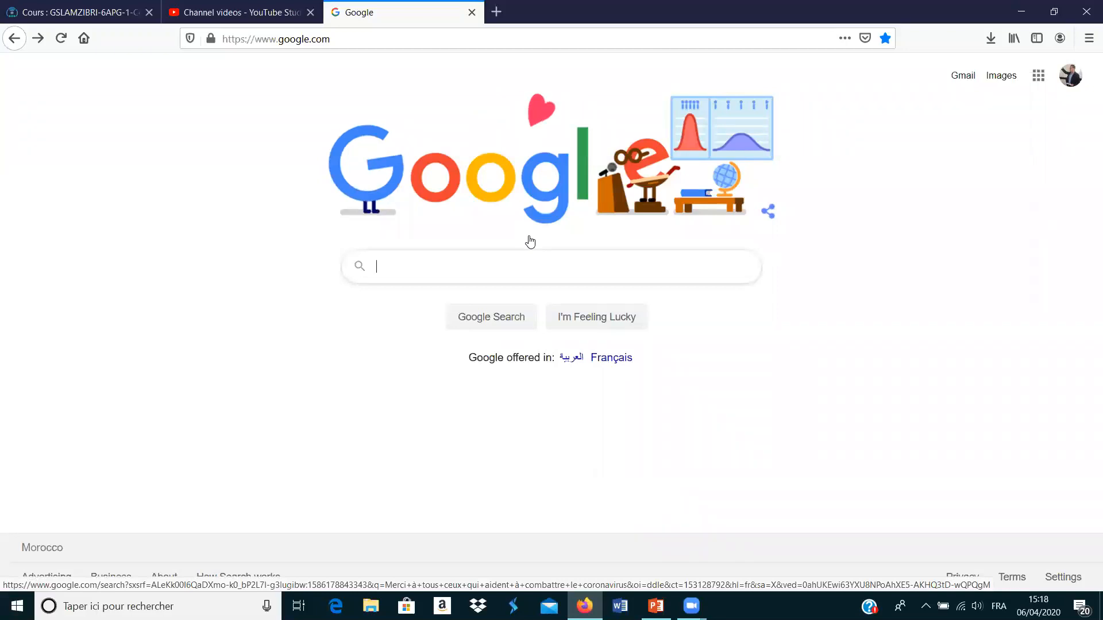
Step: Search Google for 'youtbe' and open the YouTube result from the results list
type("youtbe")
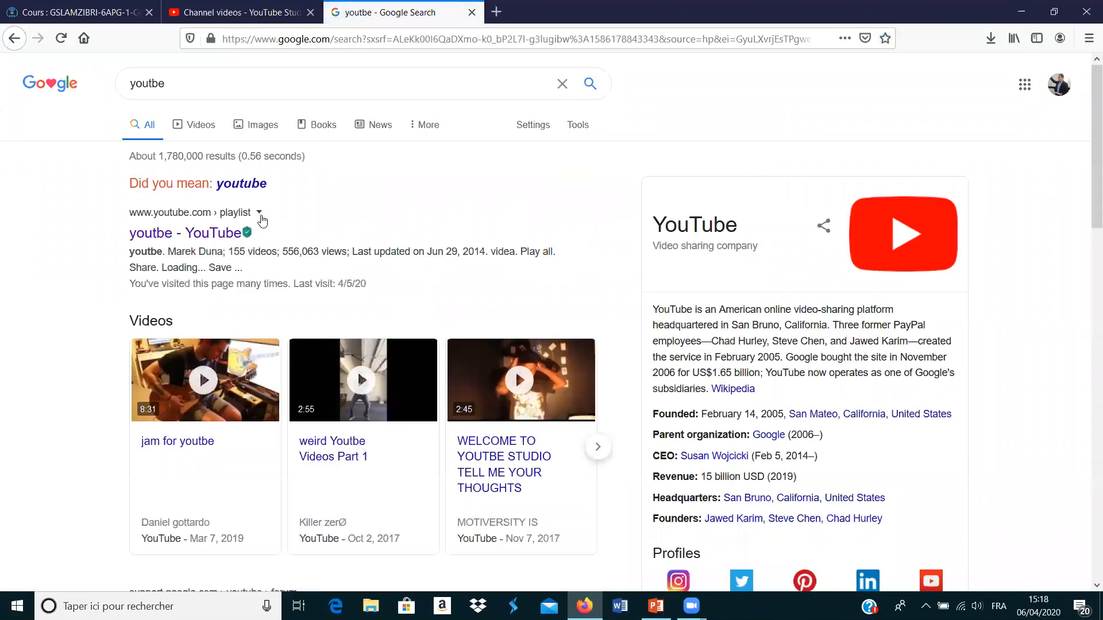
left_click(174, 233)
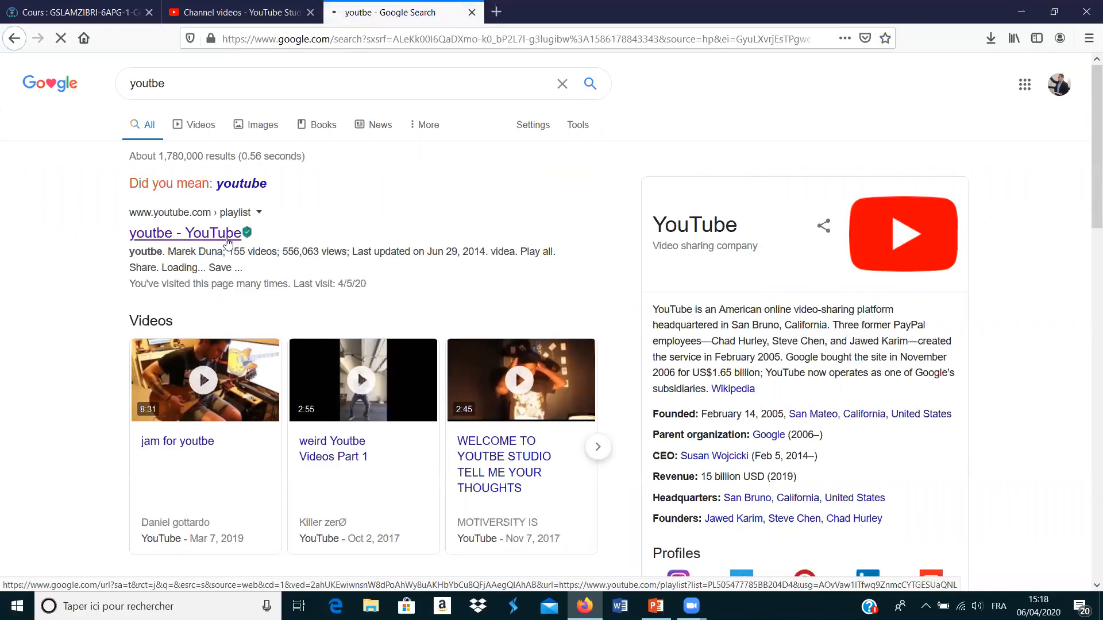
left_click(184, 233)
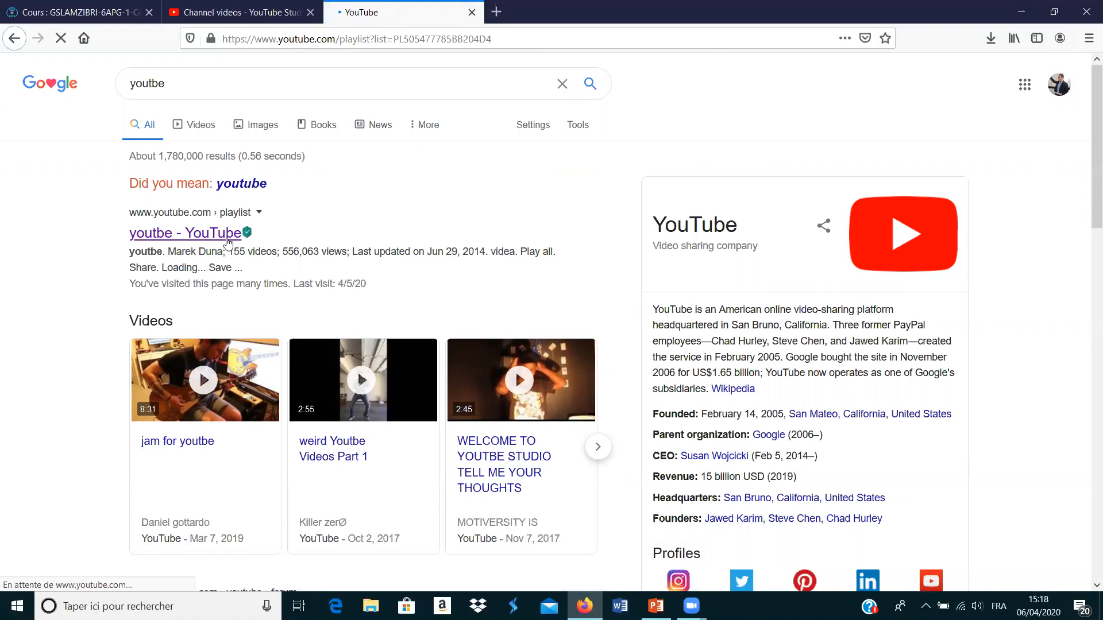
left_click(185, 233)
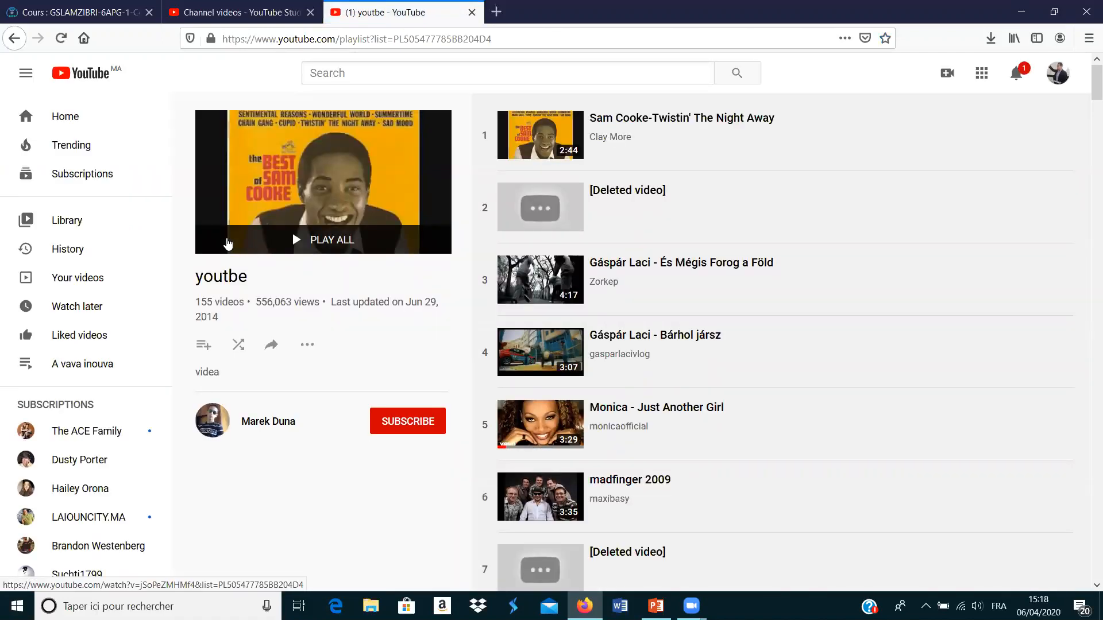
mouse_move(945, 72)
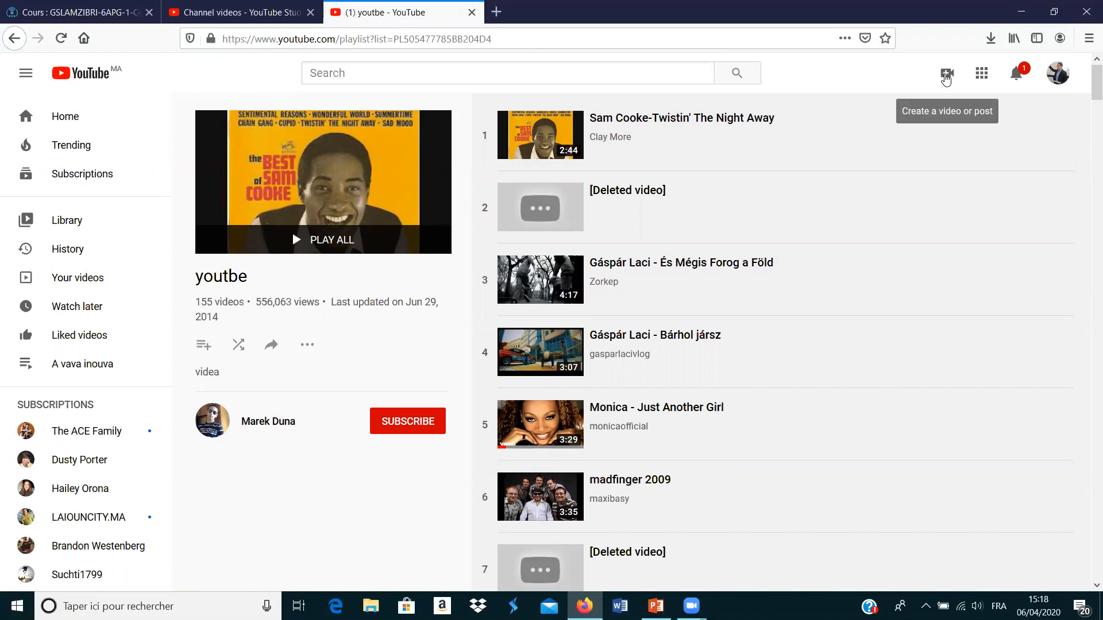
Step: Start a new video upload from YouTube's Create menu via 'Upload video'
left_click(945, 74)
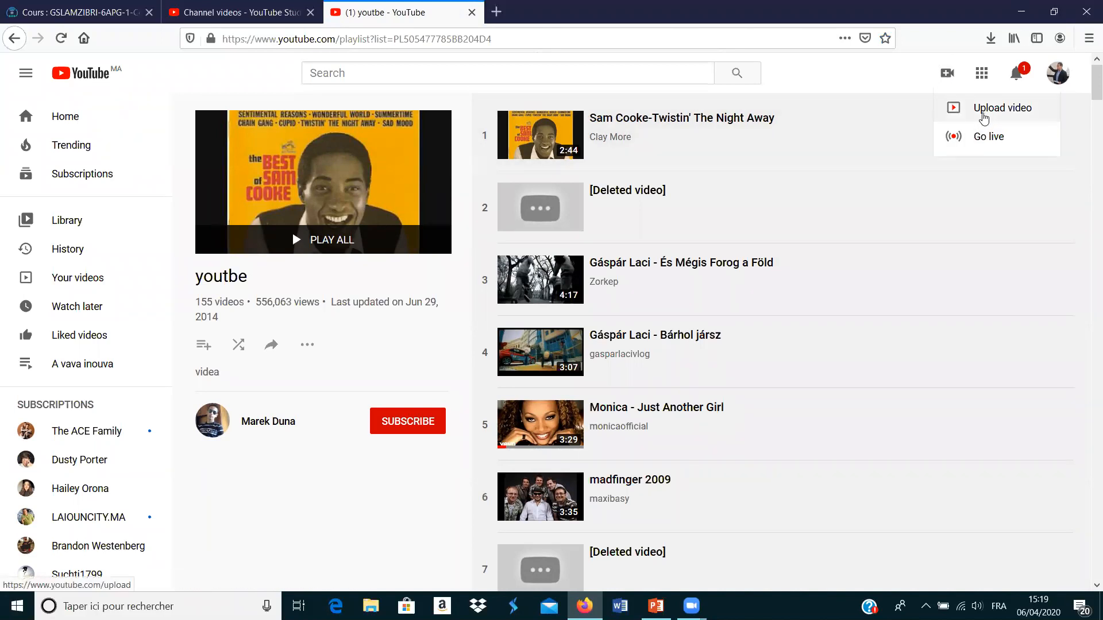
left_click(1001, 108)
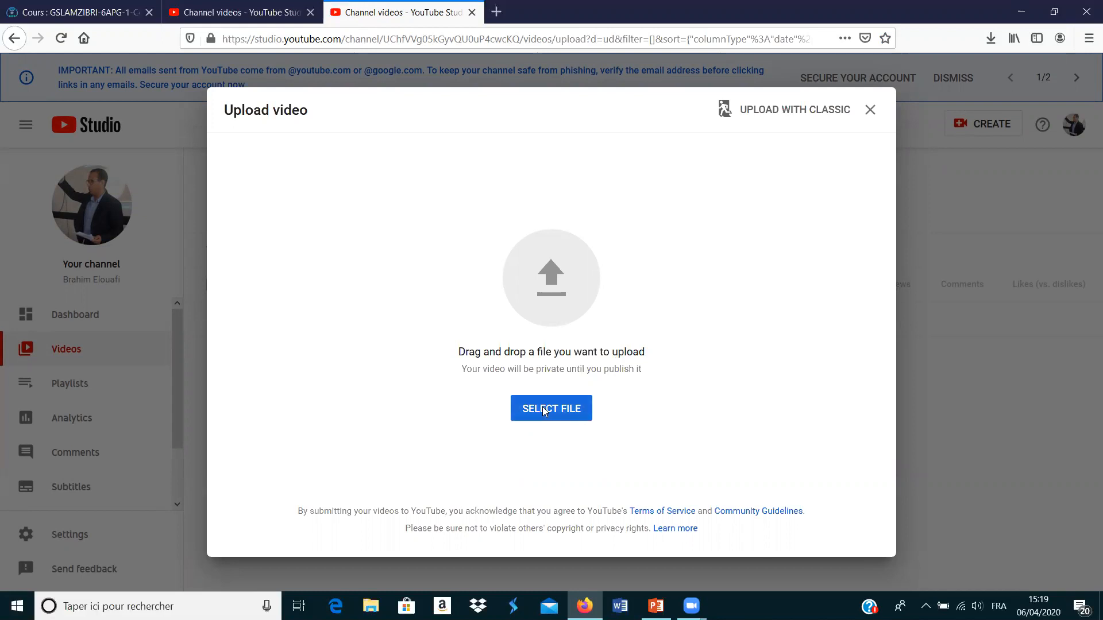
Step: Choose the 'Testing and Assessment - Copie' video from the Bureau desktop folder for upload
left_click(550, 408)
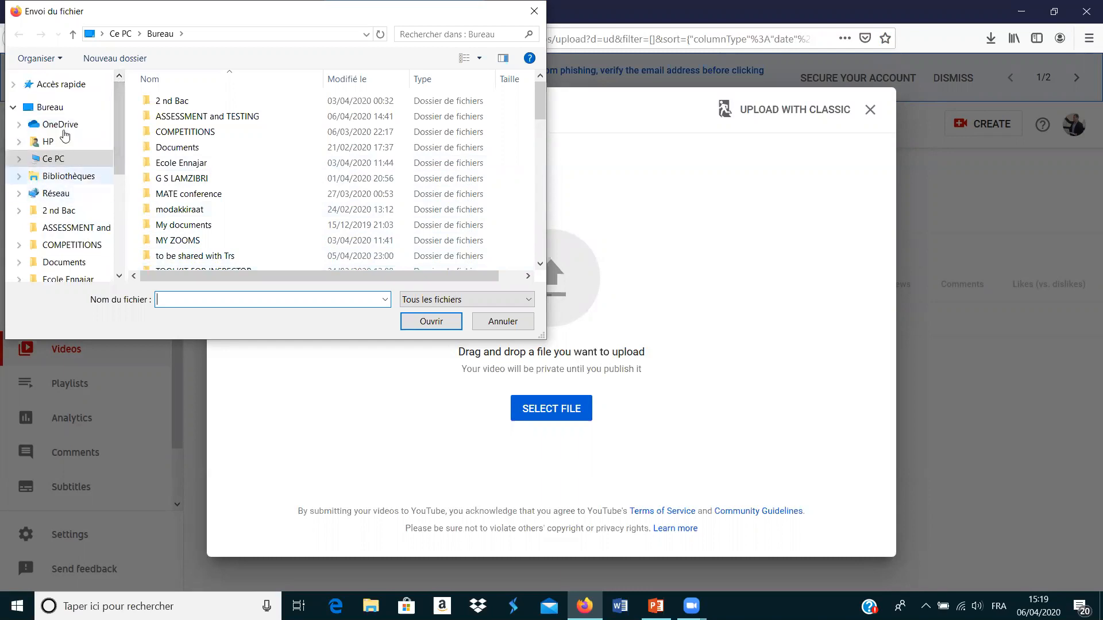
left_click(50, 107)
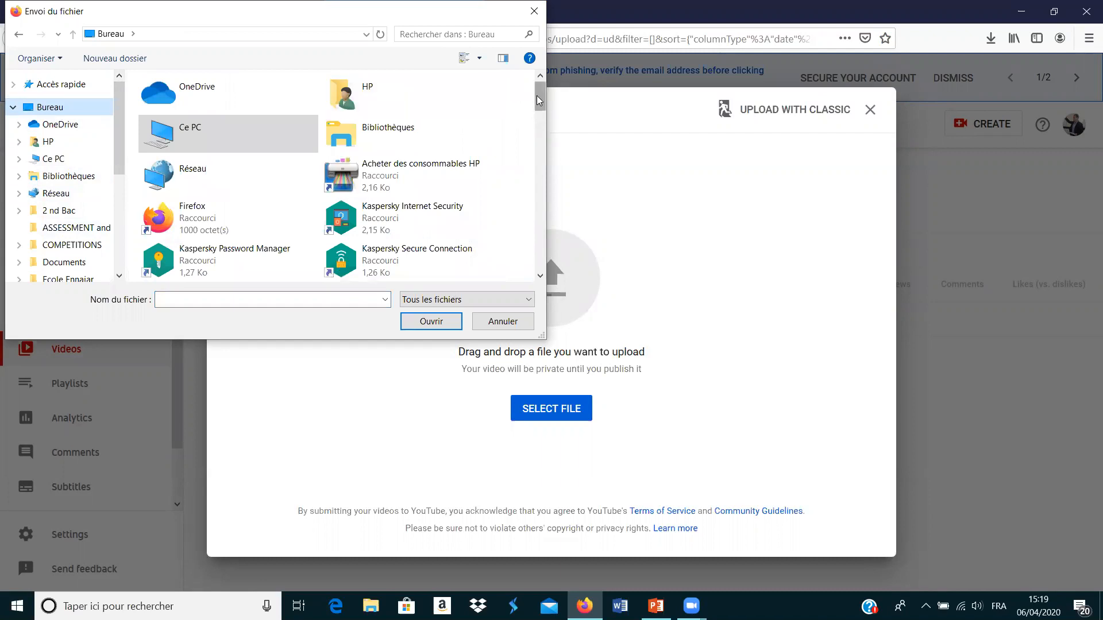
scroll("down", 3)
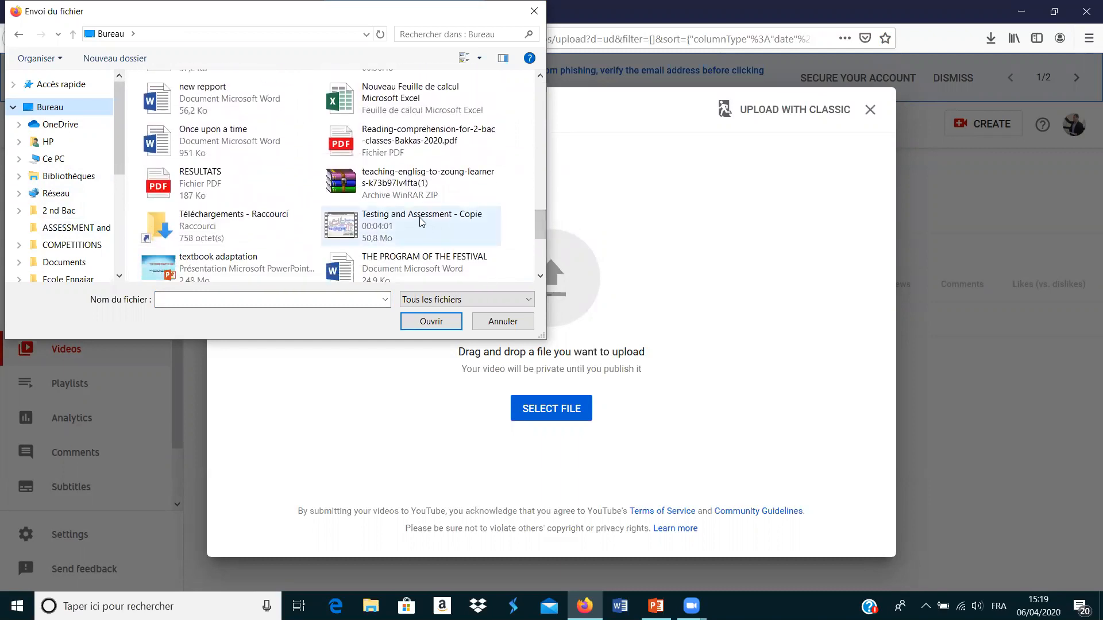
left_click(411, 226)
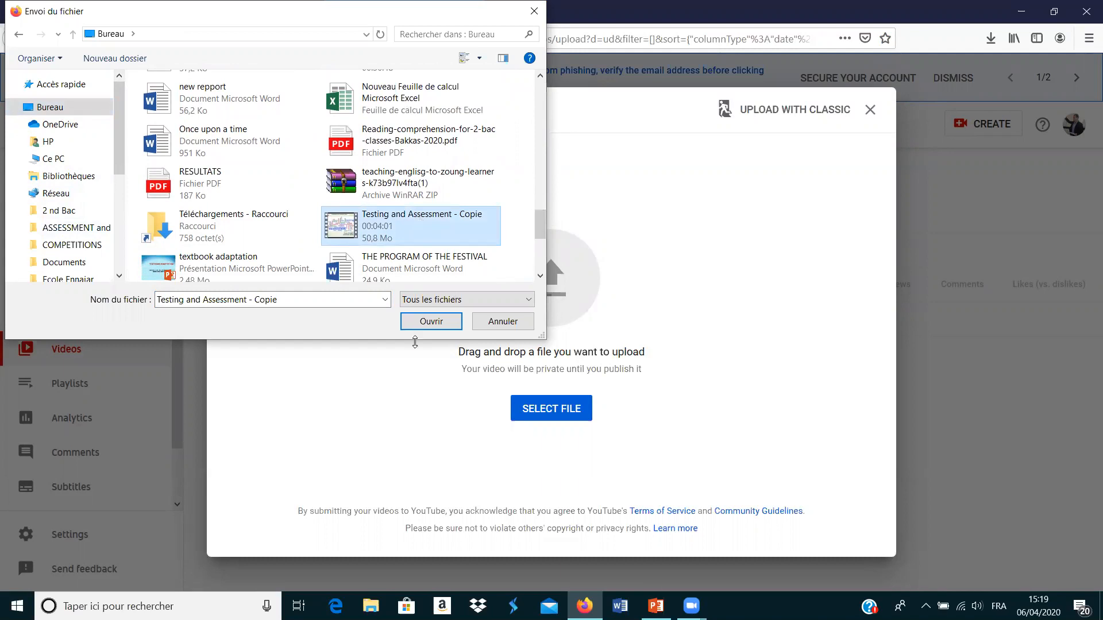
left_click(430, 320)
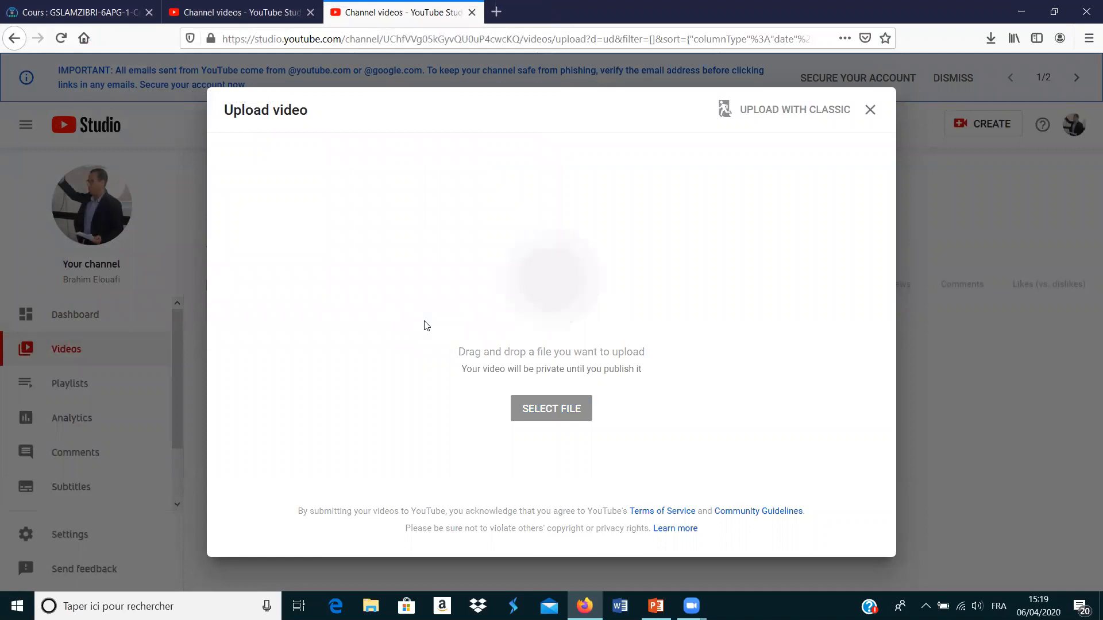
Step: Review the Details form for 'Testing and Assessment Copie' down toward the Audience section
left_click(551, 407)
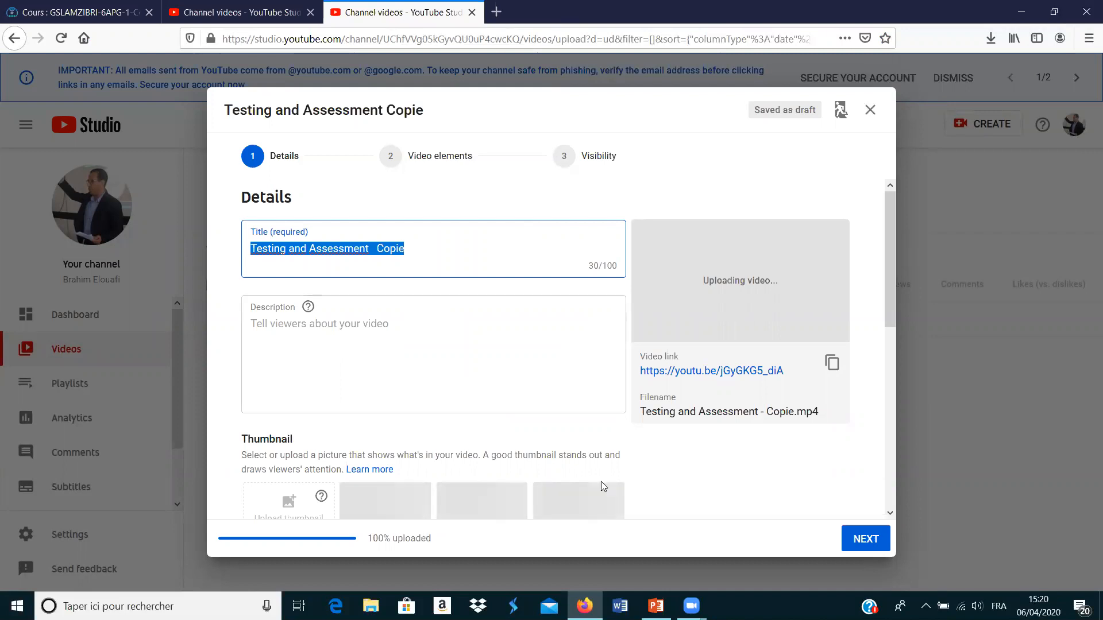
scroll("down", 3)
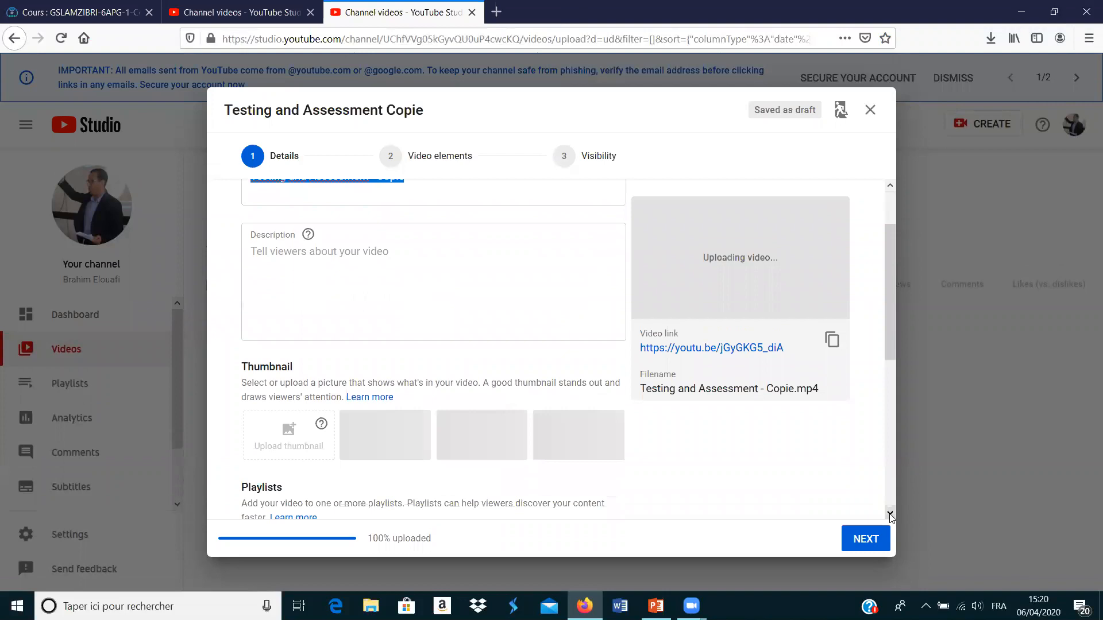
mouse_move(342, 473)
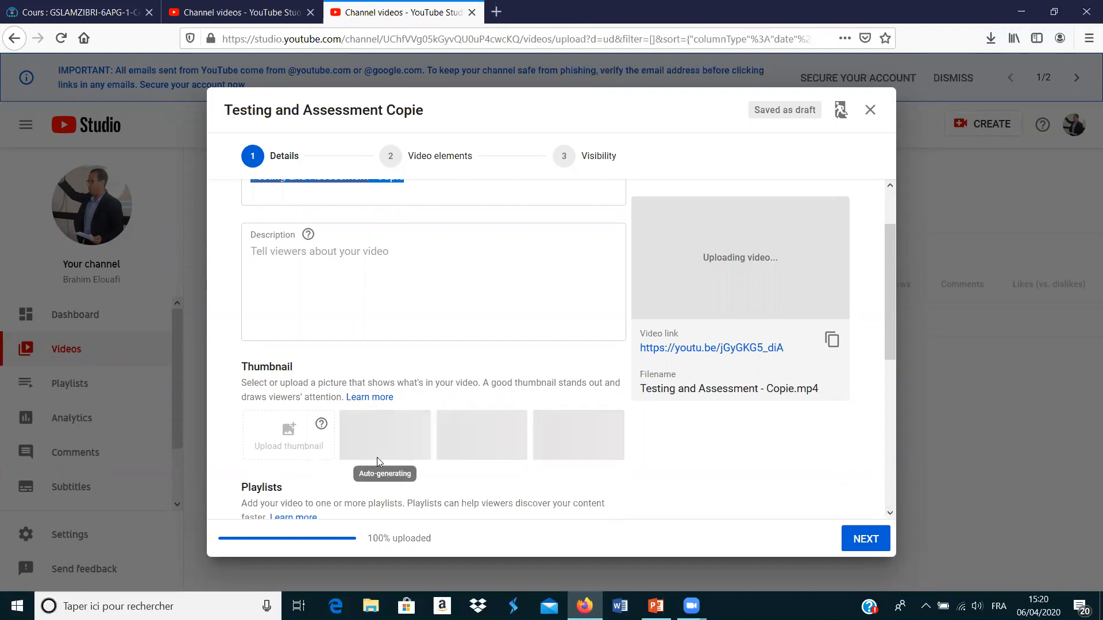
mouse_move(734, 453)
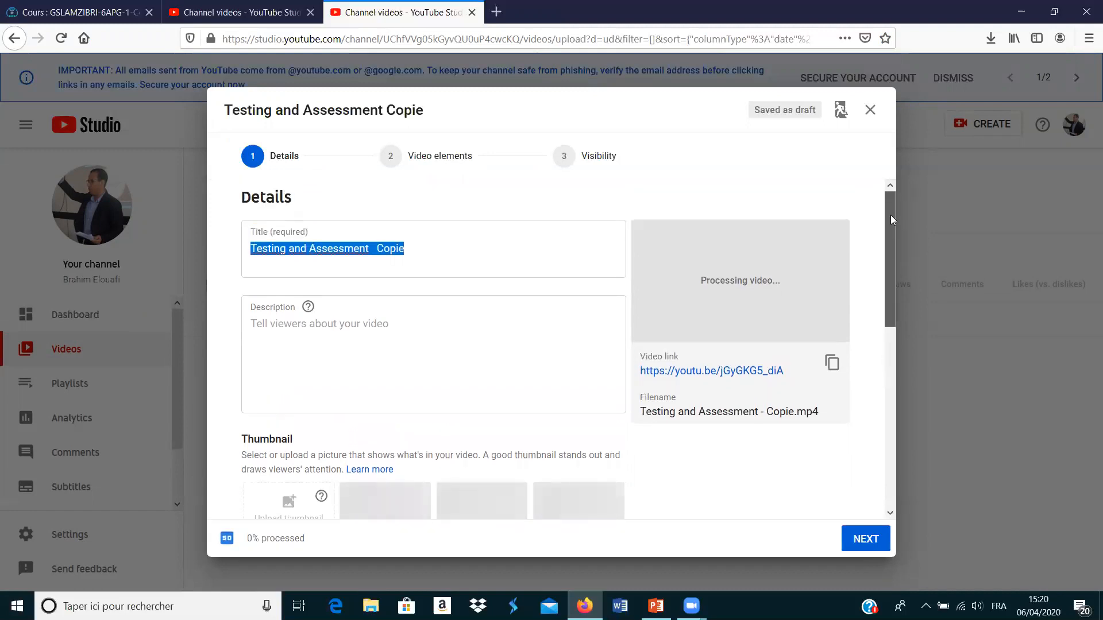
scroll("down", 3)
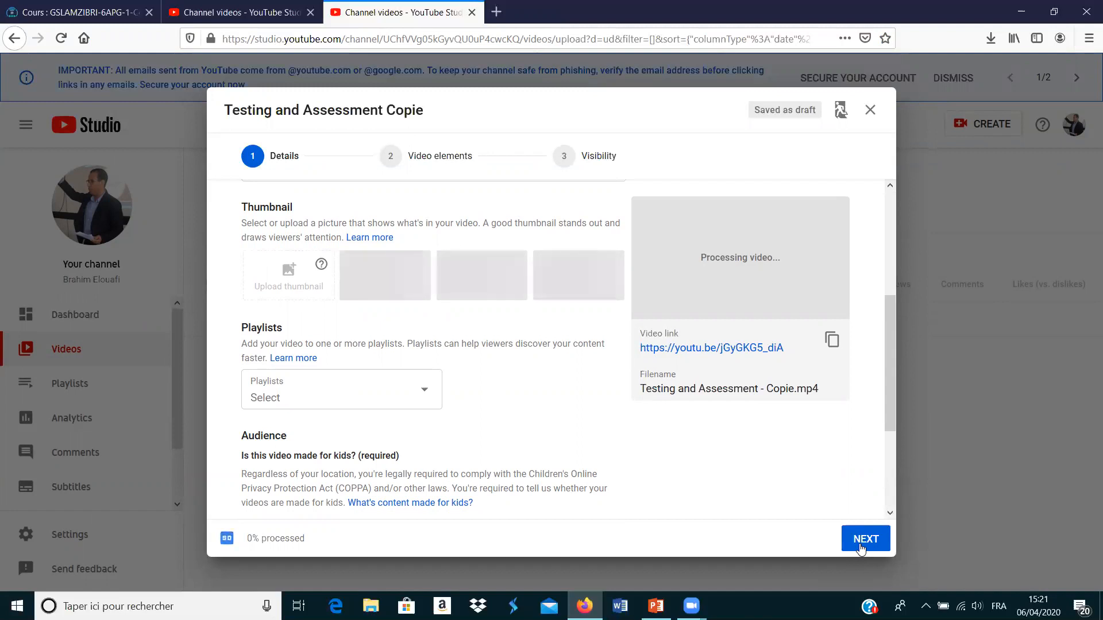
Step: Mark the video 'Yes, it's made for kids' and continue to the Video elements step
left_click(865, 538)
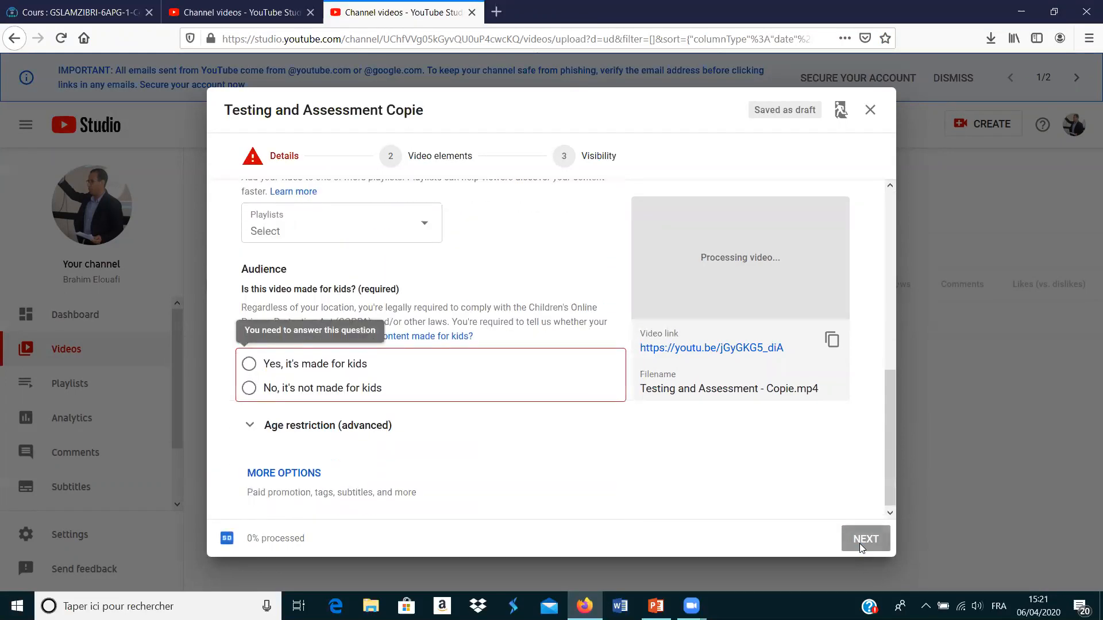
scroll("down", 3)
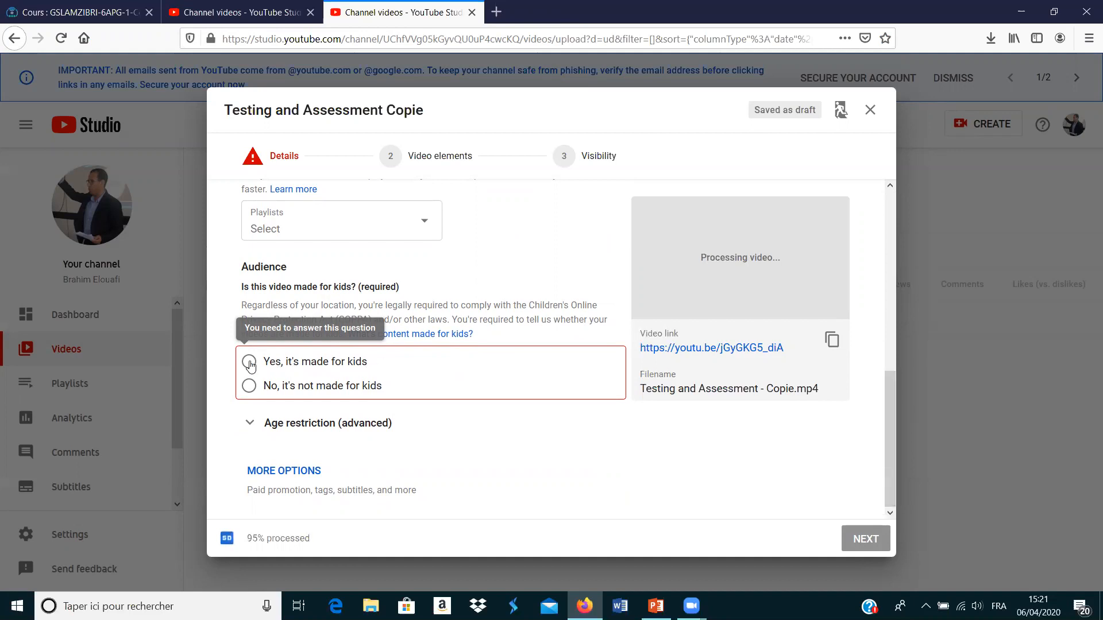
left_click(250, 362)
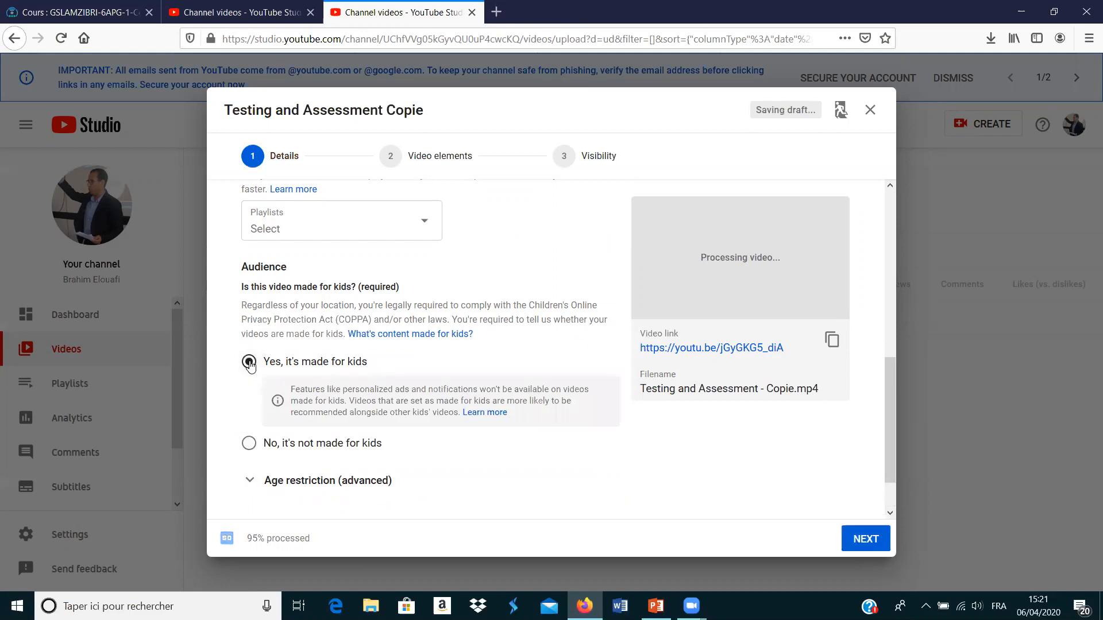
left_click(863, 539)
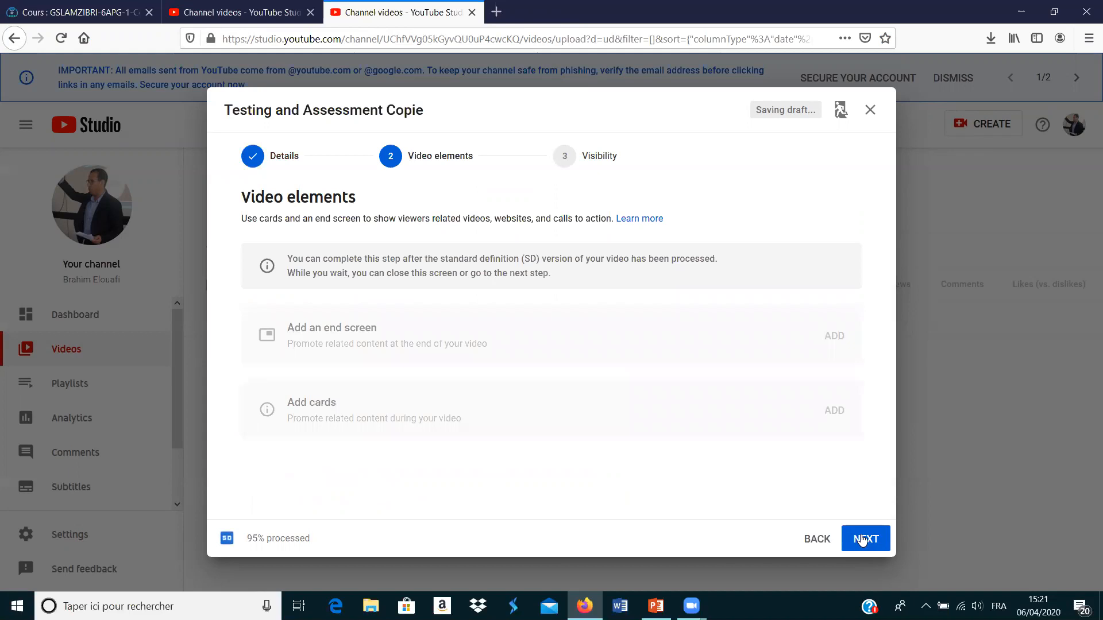
Step: Set visibility to Public and publish the video
left_click(866, 539)
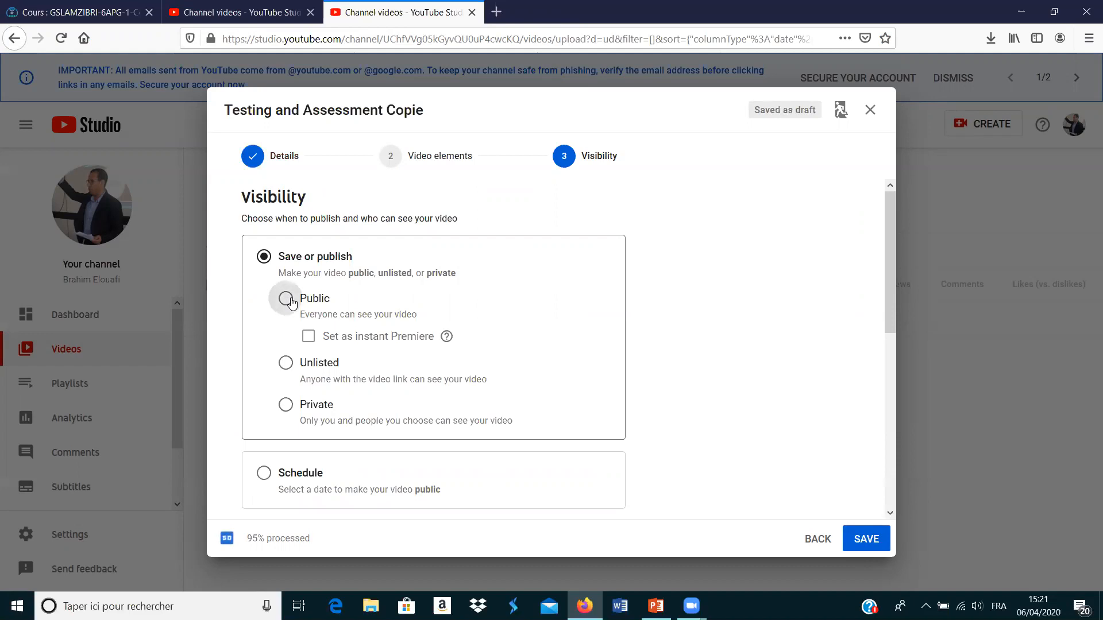
left_click(286, 299)
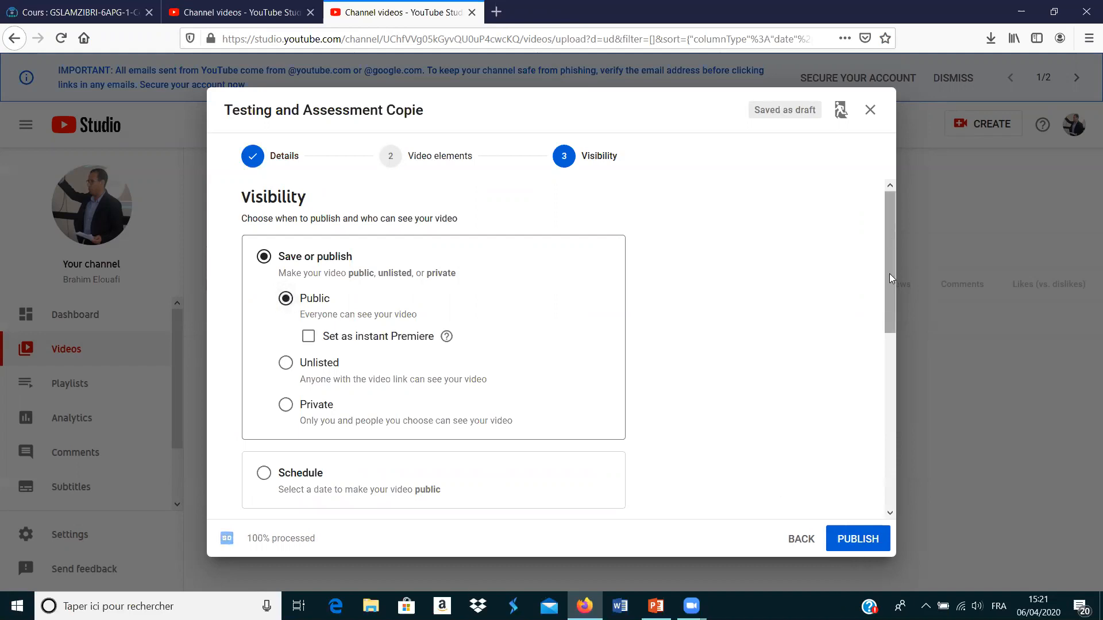
scroll("down", 3)
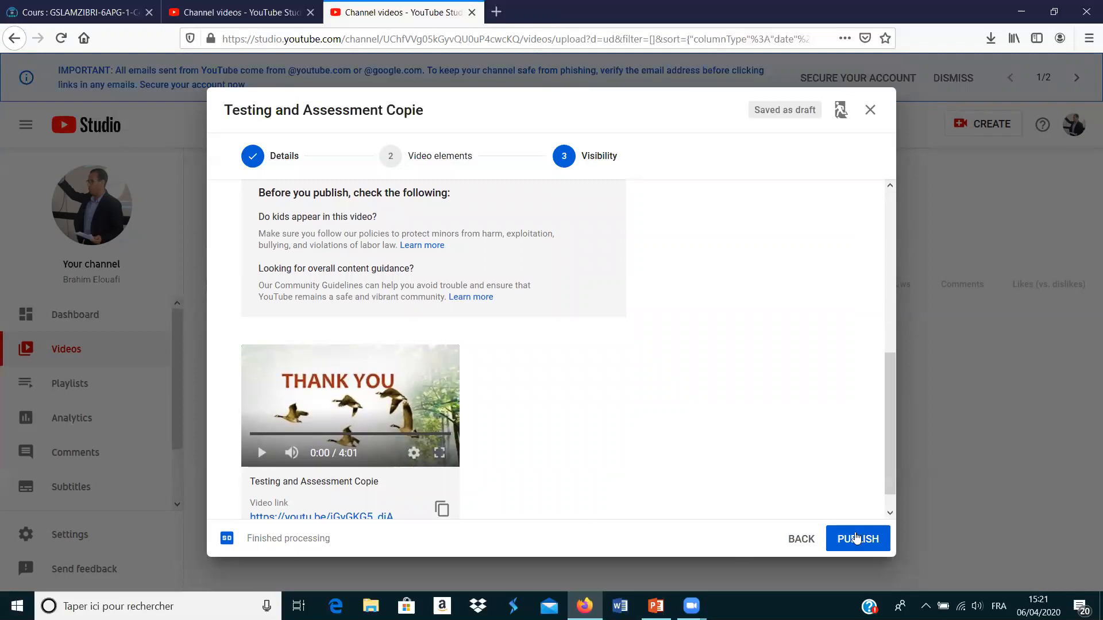
left_click(856, 539)
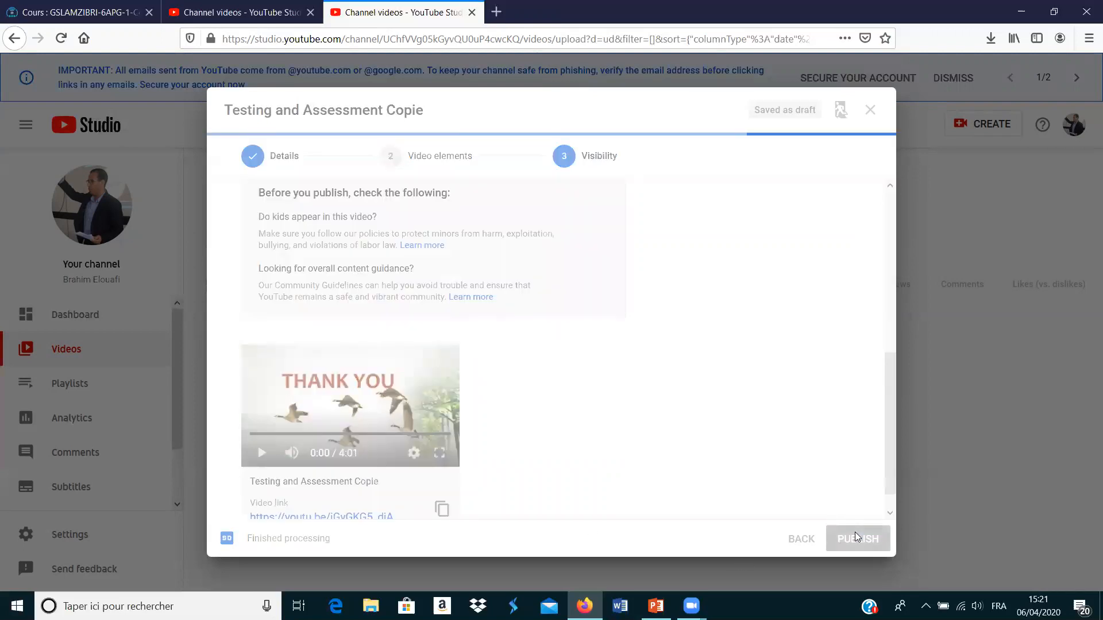
left_click(857, 538)
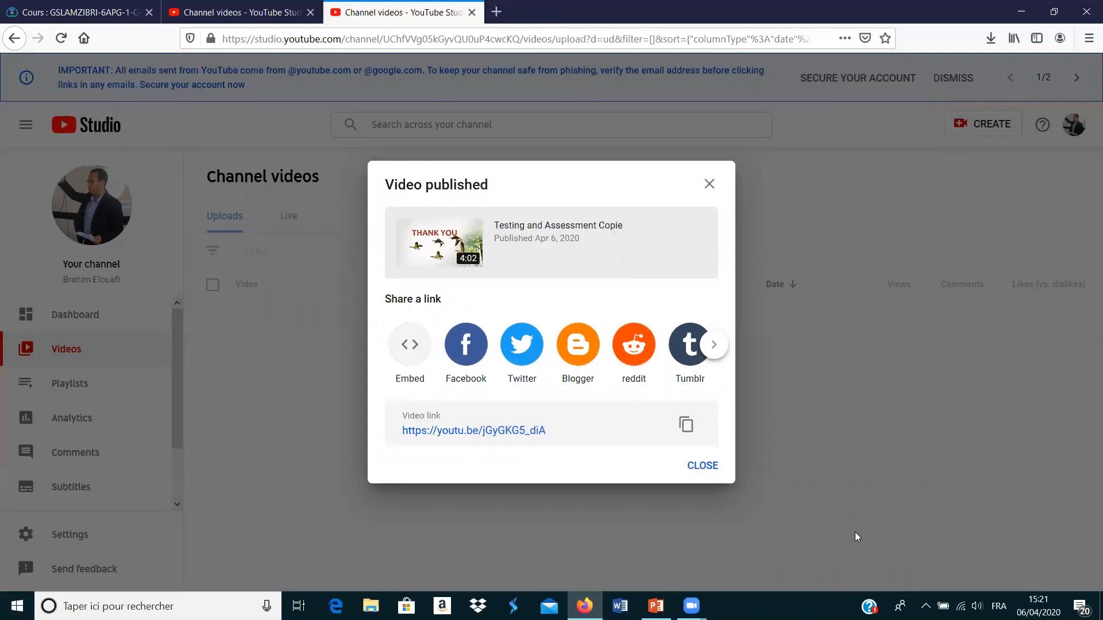
mouse_move(465, 349)
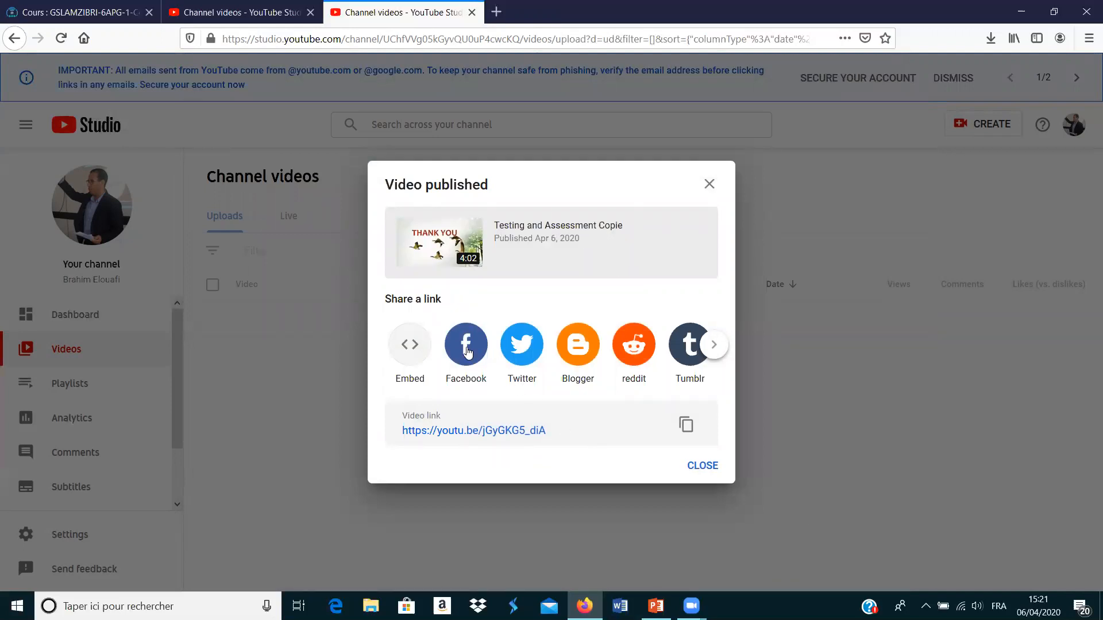
mouse_move(465, 345)
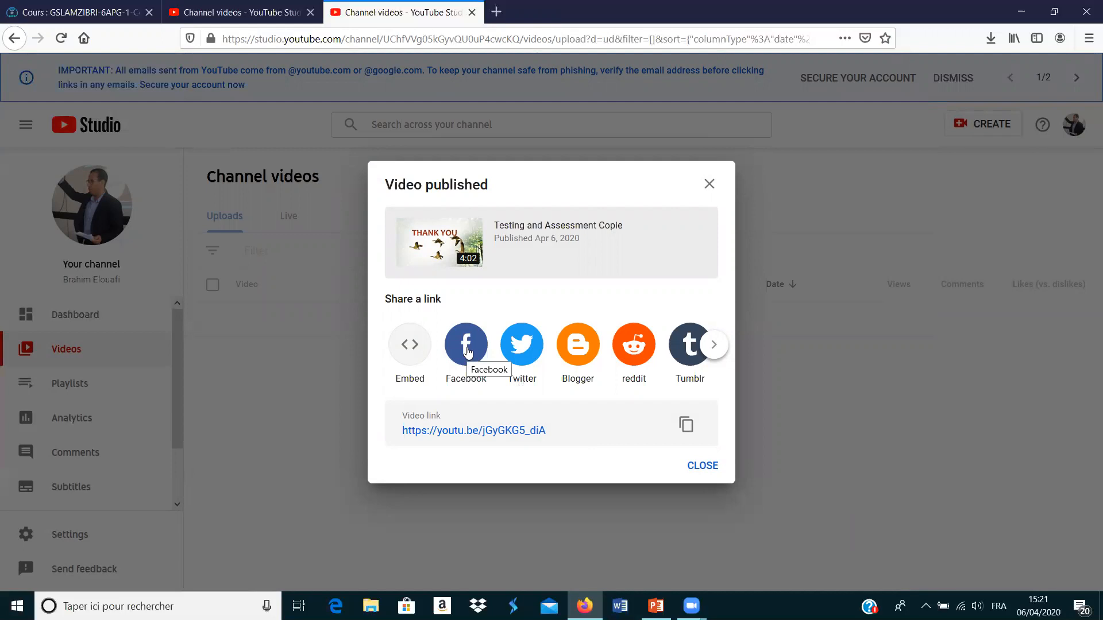
mouse_move(577, 323)
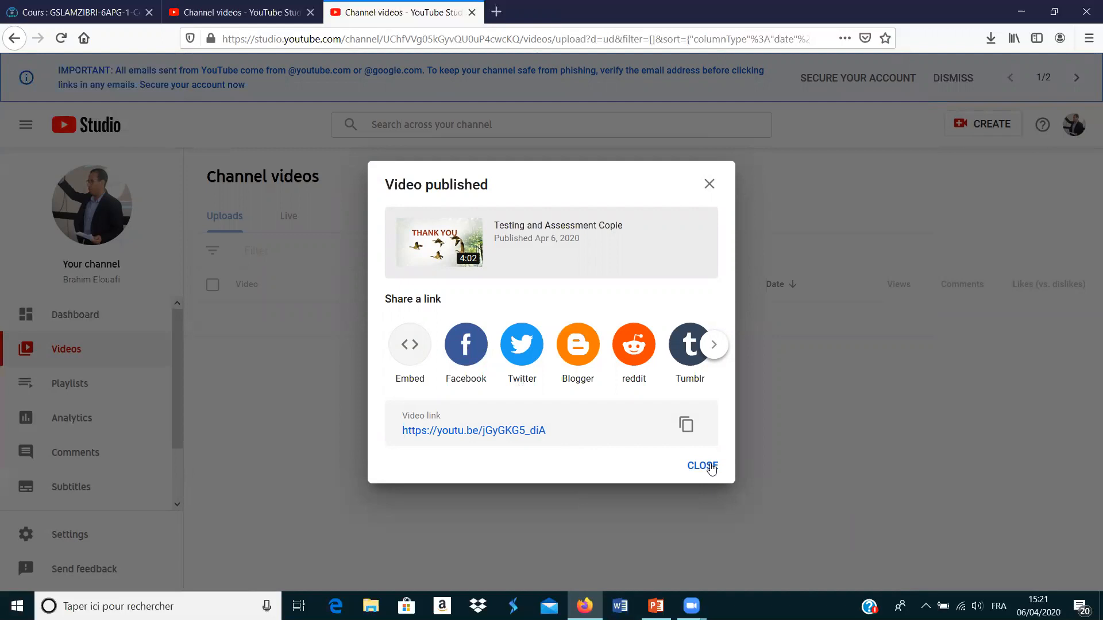
Step: Close the 'Video published' share dialog to return to the Channel videos list
left_click(701, 465)
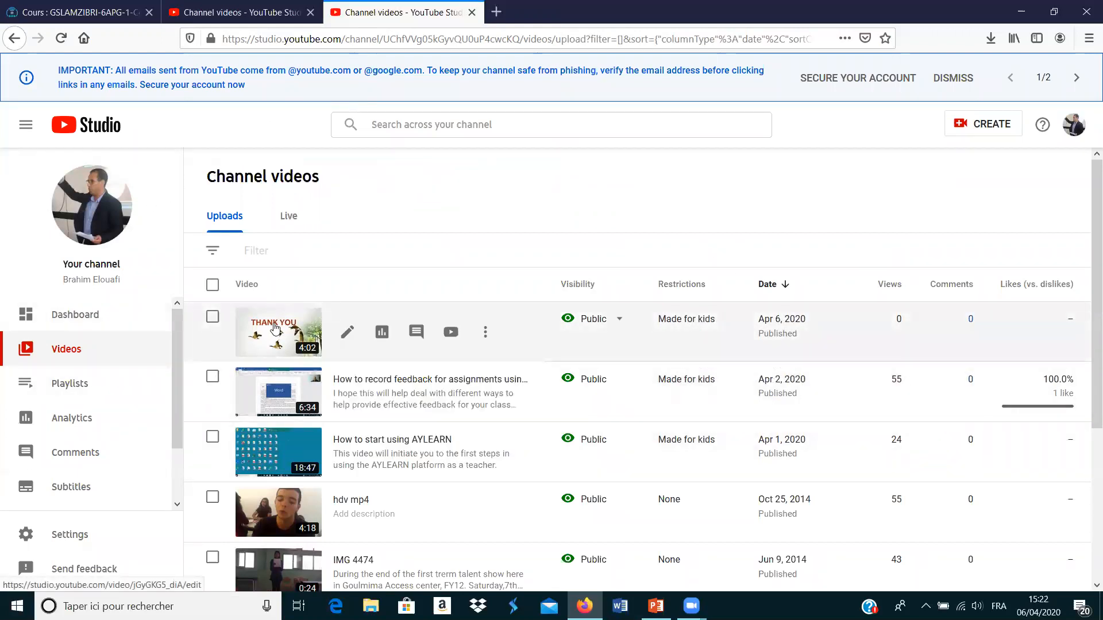
Step: Go to the Video details page of 'Testing and Assessment Copie' from Channel videos
left_click(278, 332)
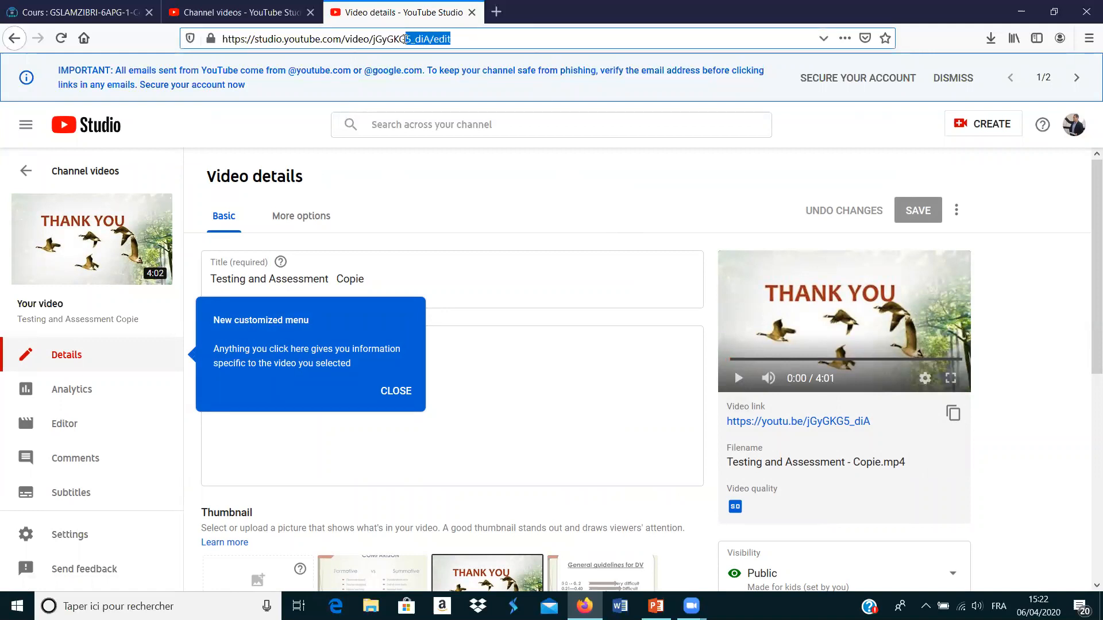
Step: Select the full studio.youtube.com edit URL in the address bar, ready to copy
left_click(337, 39)
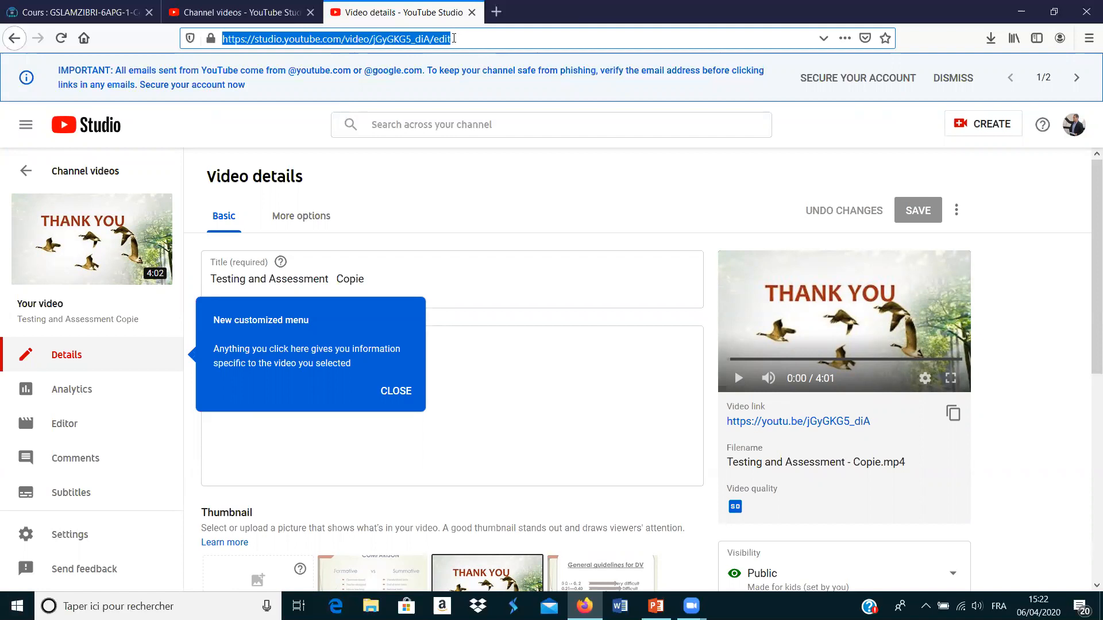
mouse_move(563, 127)
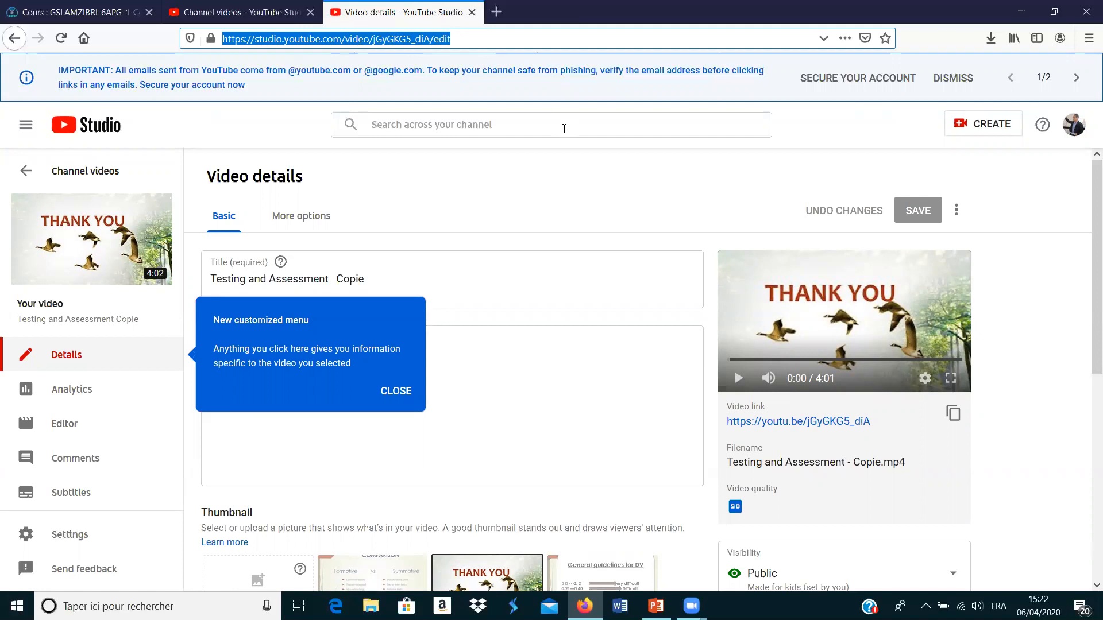